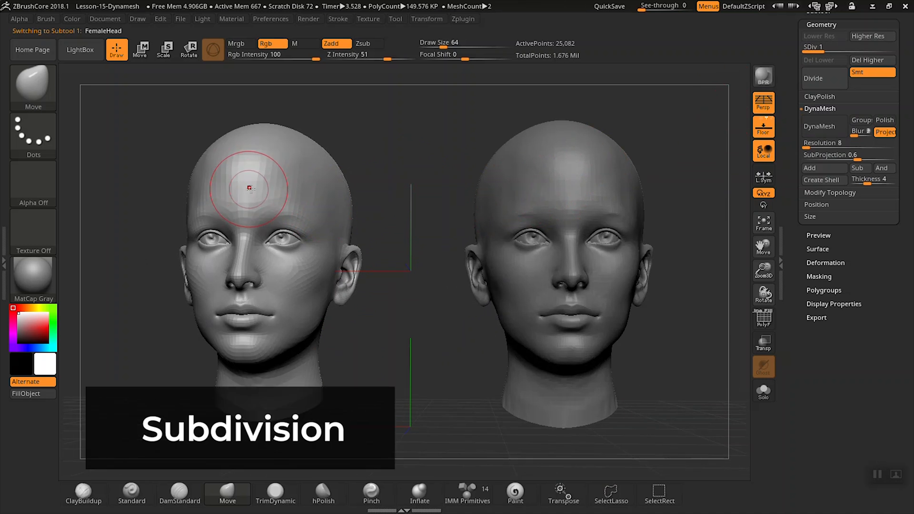
{"action": "mouse_move", "coordinate": [295, 215]}
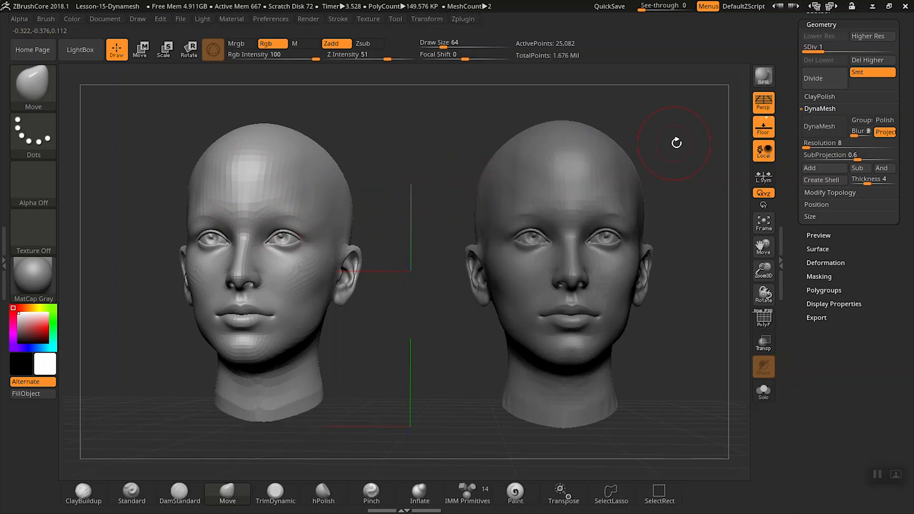
Step: Make the right-hand head FemaleHead1 the active SubTool
{"action": "left_click", "coordinate": [822, 126]}
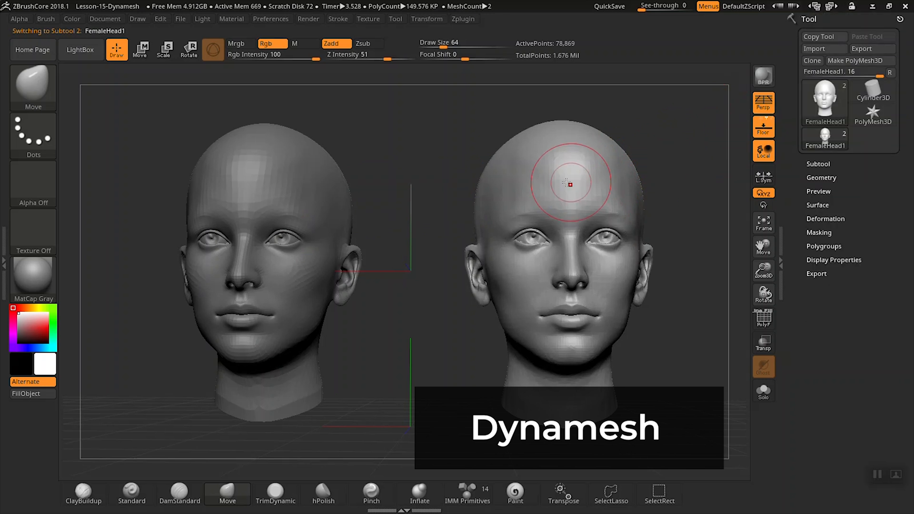
{"action": "mouse_move", "coordinate": [589, 170]}
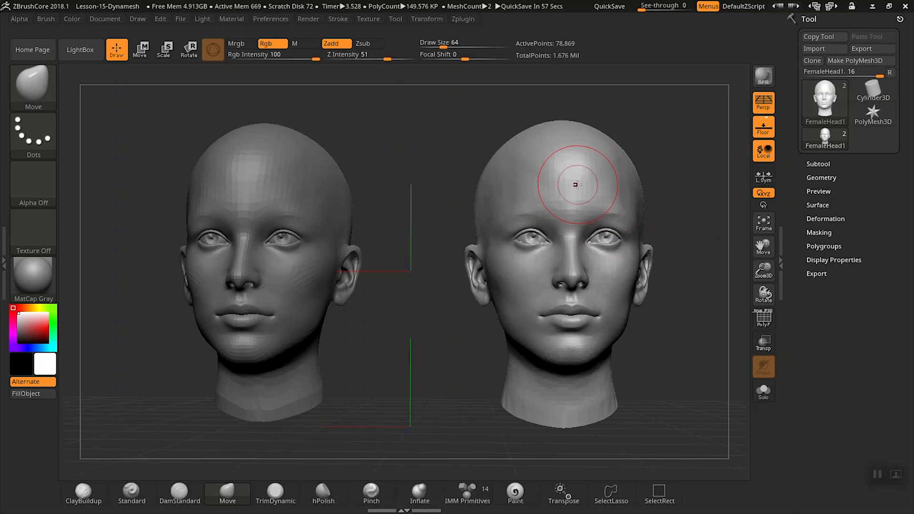
{"action": "mouse_move", "coordinate": [617, 187]}
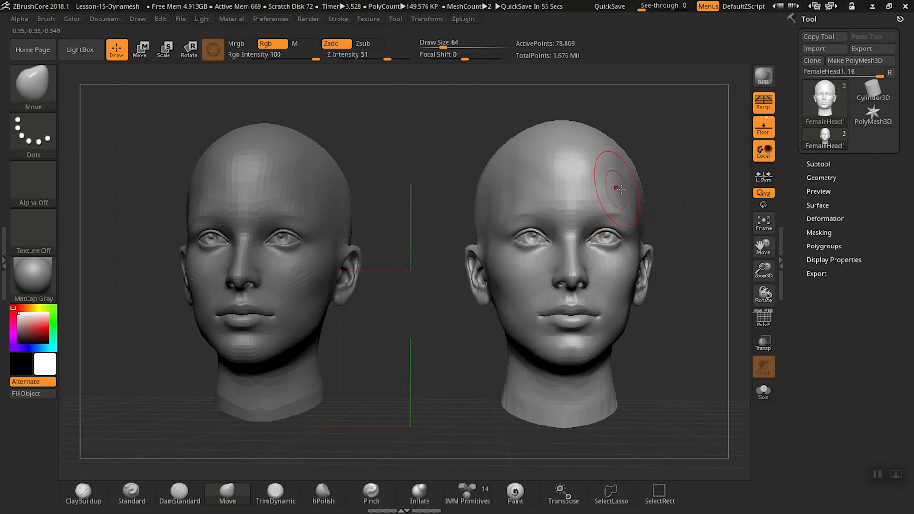
{"action": "mouse_move", "coordinate": [589, 217]}
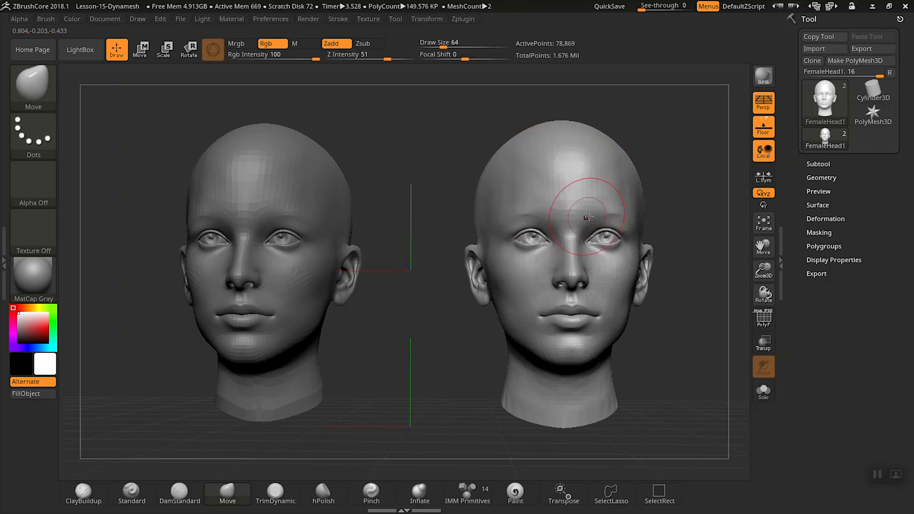
{"action": "mouse_move", "coordinate": [390, 249]}
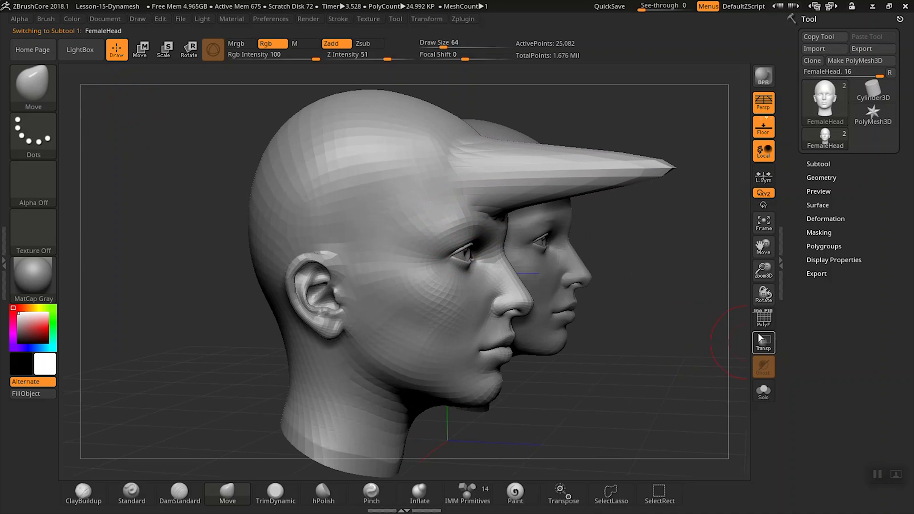
Step: Select the right head again after pulling the spike from the left head's crown
{"action": "left_click", "coordinate": [763, 318]}
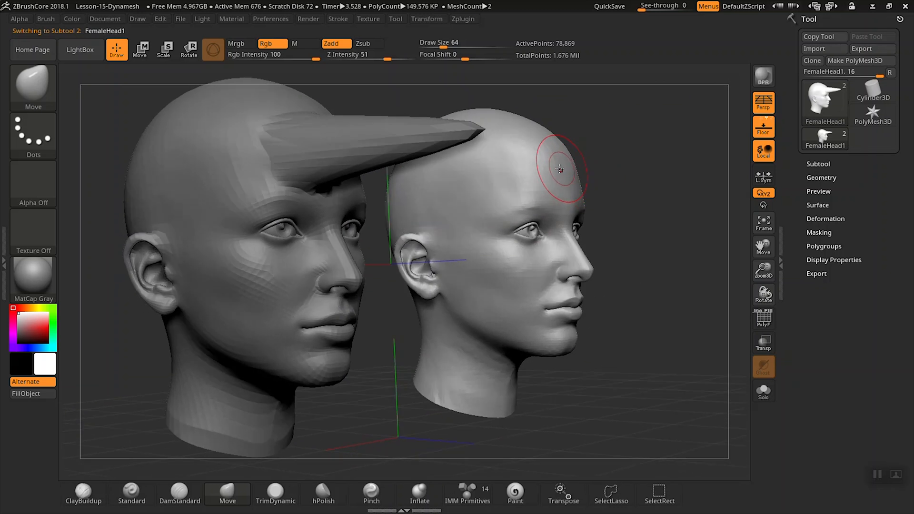
Step: Pull a long pointed peak out of the right head's crown with the Move brush
{"action": "left_click_drag", "start_coordinate": [559, 169], "coordinate": [664, 149]}
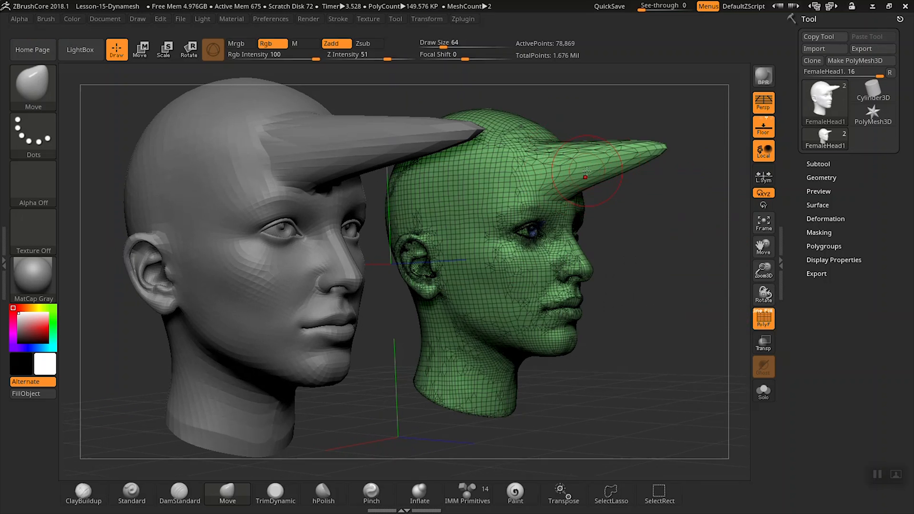
{"action": "left_click_drag", "start_coordinate": [586, 173], "coordinate": [615, 156]}
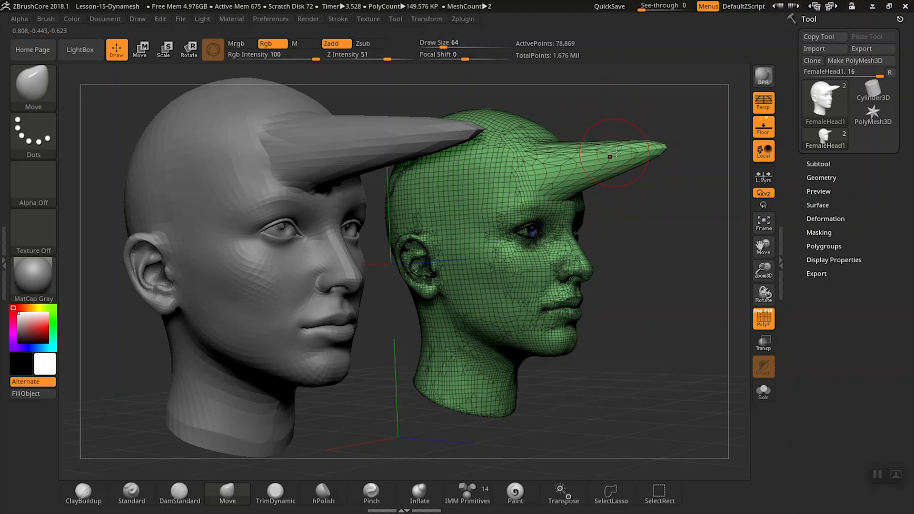
{"action": "left_click", "coordinate": [821, 178]}
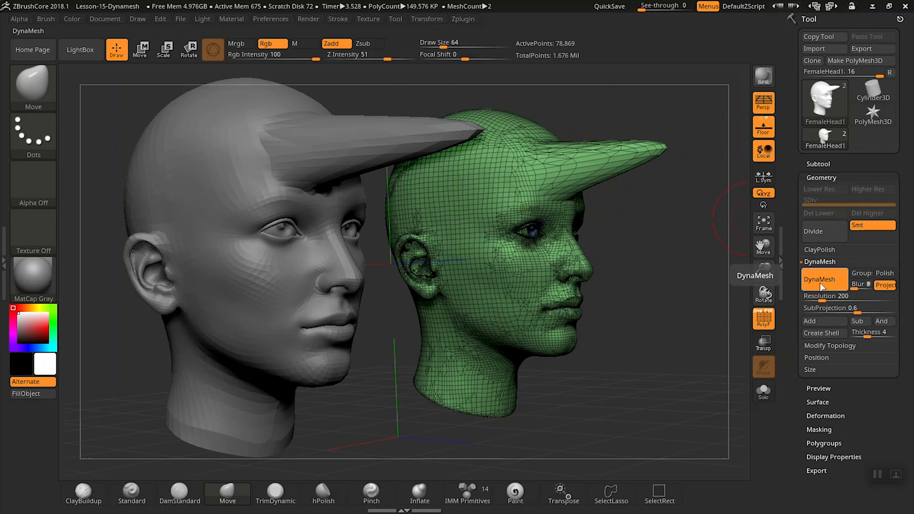
{"action": "mouse_move", "coordinate": [820, 290]}
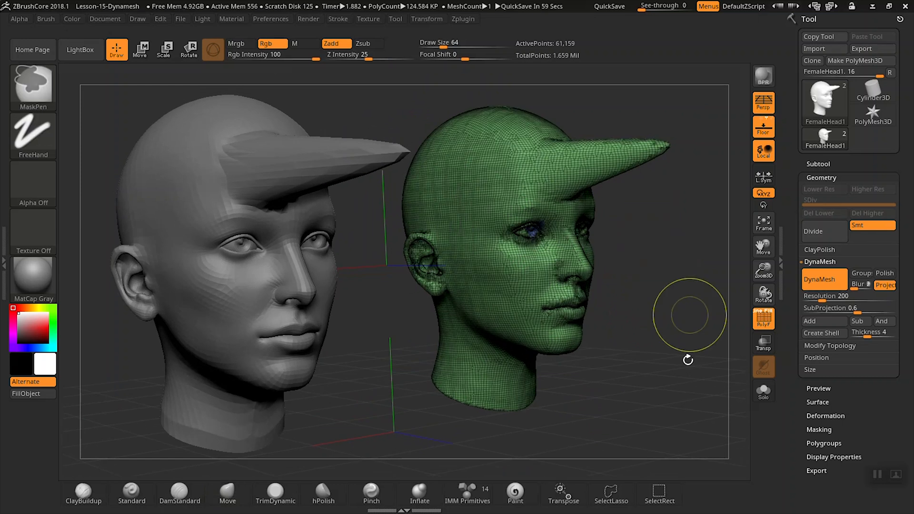
Step: Re-DynaMesh FemaleHead1 so the stretched peak gets evenly distributed polygons
{"action": "left_click", "coordinate": [227, 492]}
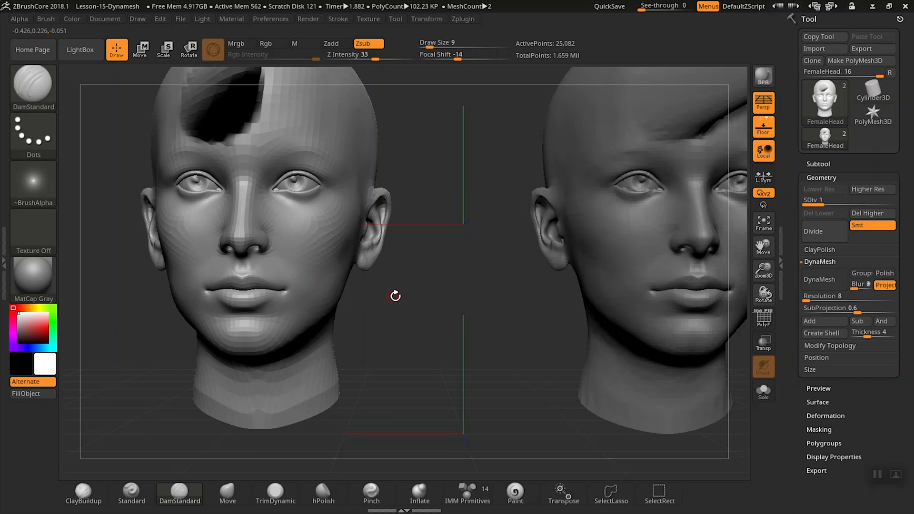
{"action": "mouse_move", "coordinate": [829, 176]}
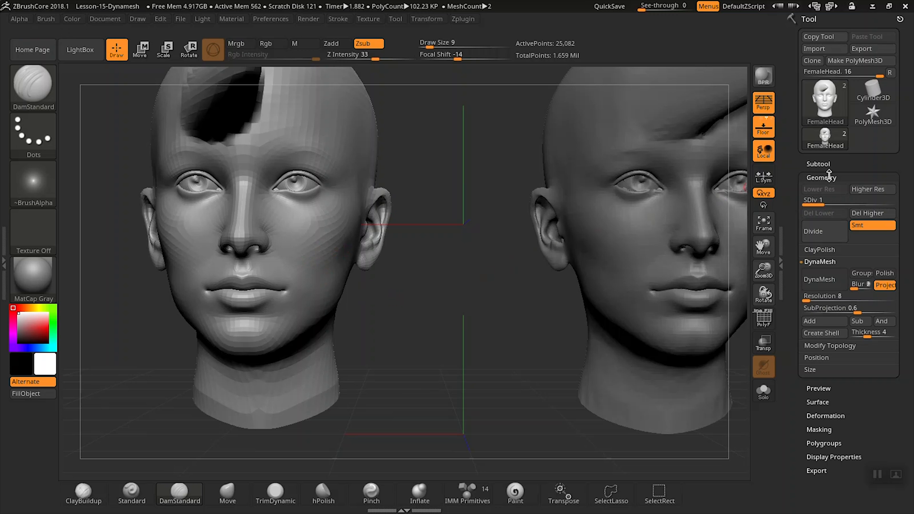
{"action": "mouse_move", "coordinate": [829, 178]}
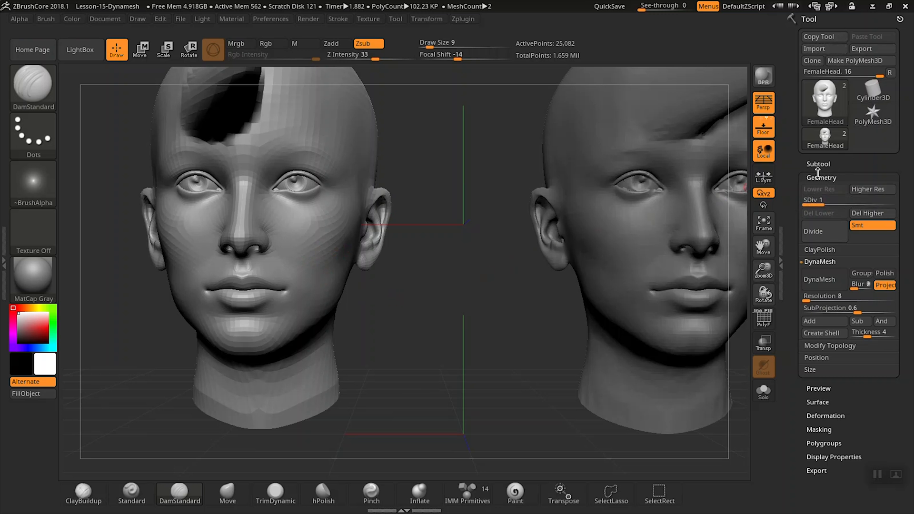
Step: Collapse and reopen the Geometry options on the Tool palette
{"action": "left_click", "coordinate": [821, 178]}
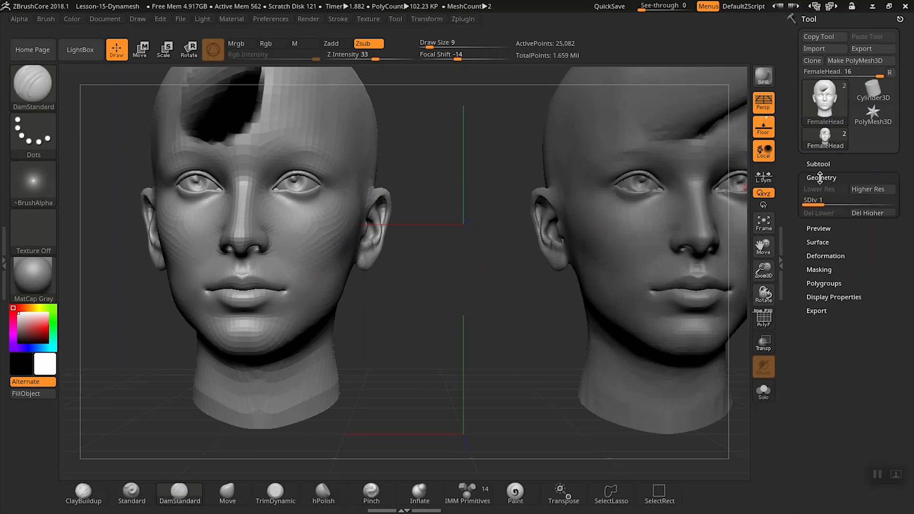
{"action": "left_click", "coordinate": [822, 178]}
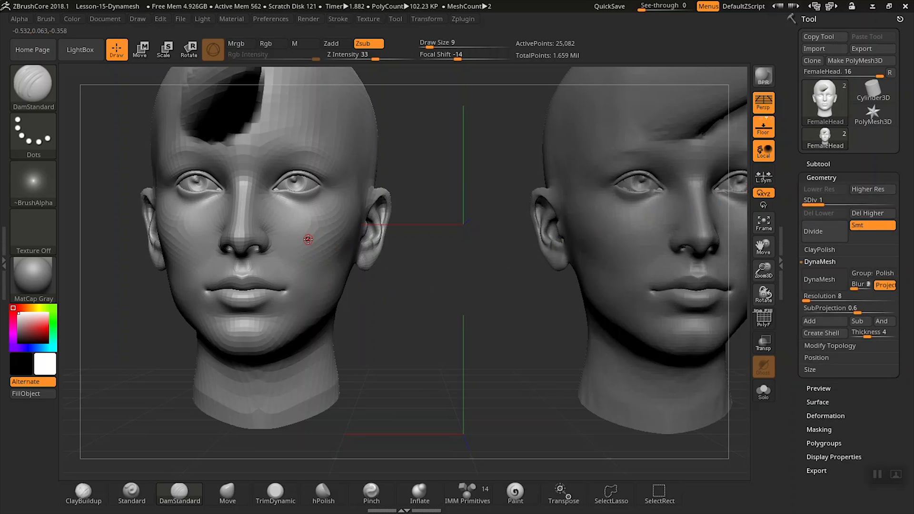
{"action": "mouse_move", "coordinate": [828, 201]}
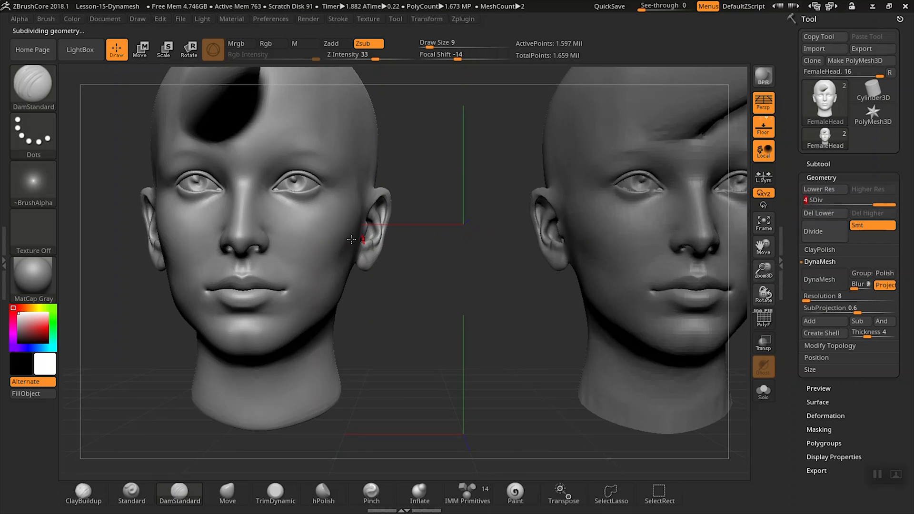
{"action": "mouse_move", "coordinate": [848, 201]}
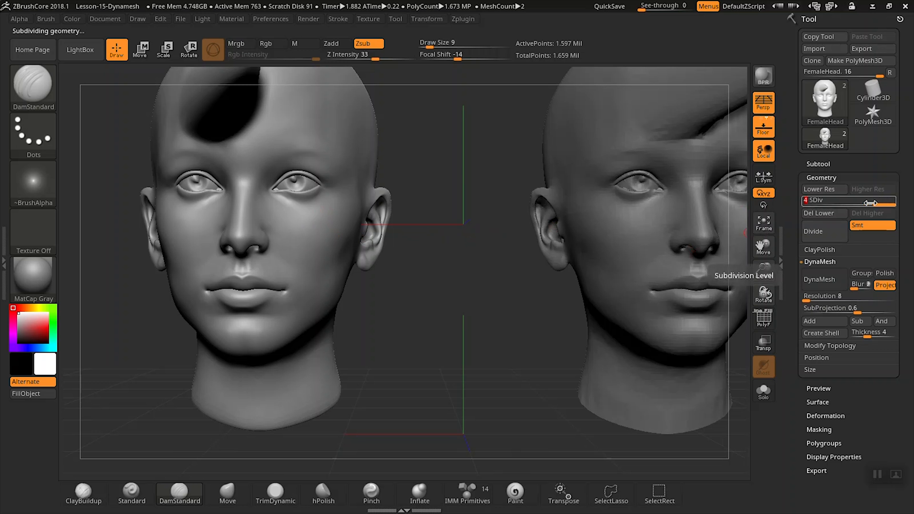
{"action": "mouse_move", "coordinate": [823, 213]}
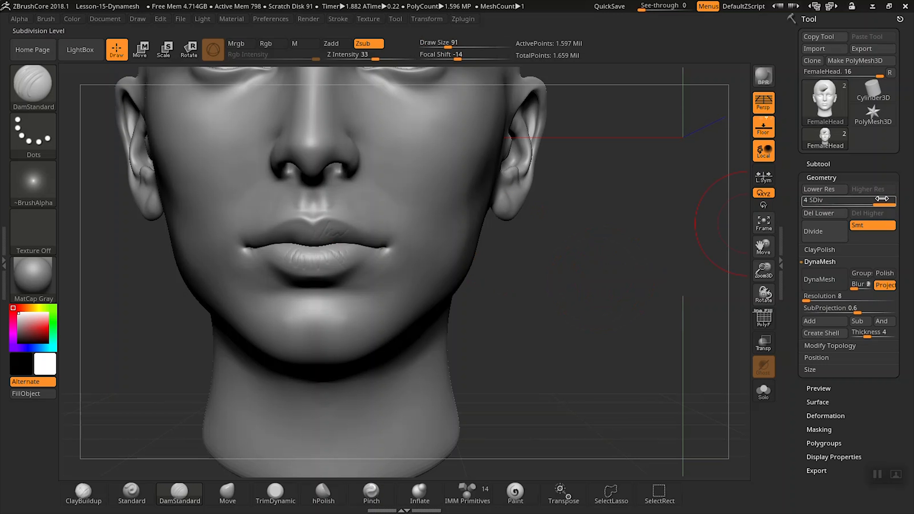
{"action": "left_click", "coordinate": [824, 189]}
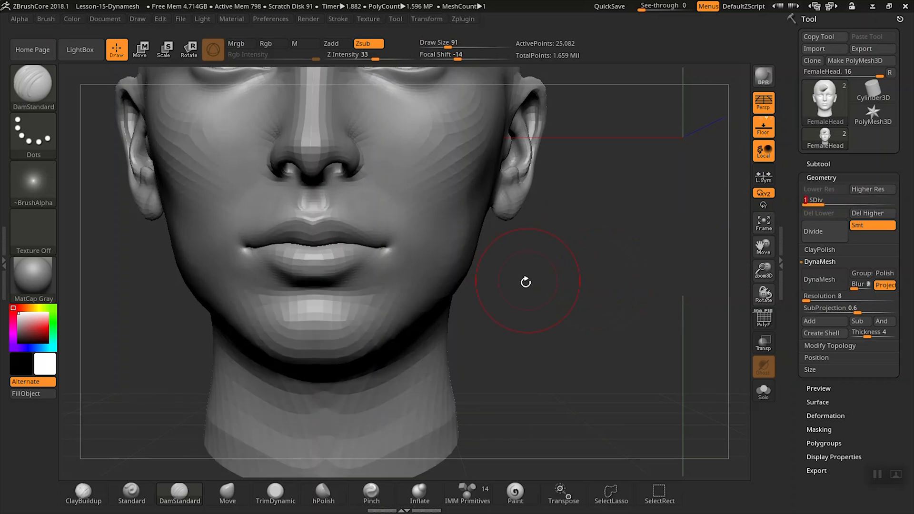
{"action": "left_click", "coordinate": [226, 494]}
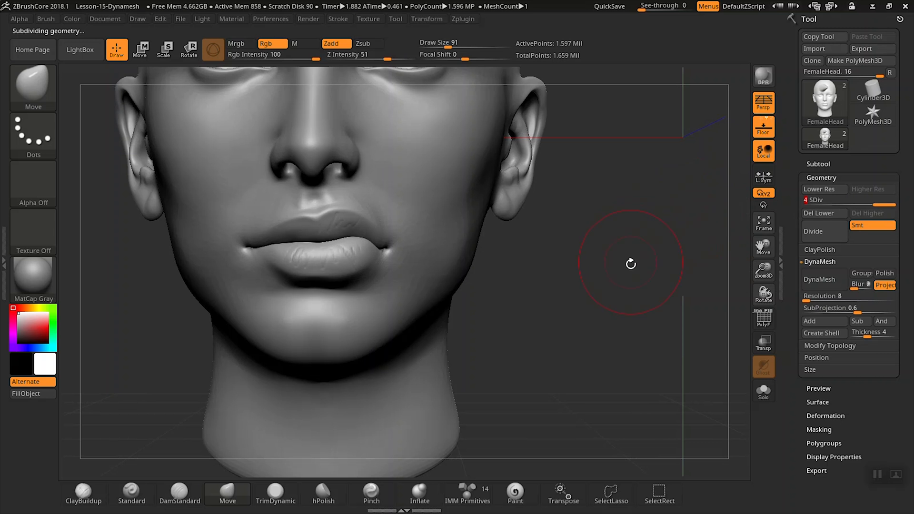
{"action": "mouse_move", "coordinate": [628, 287]}
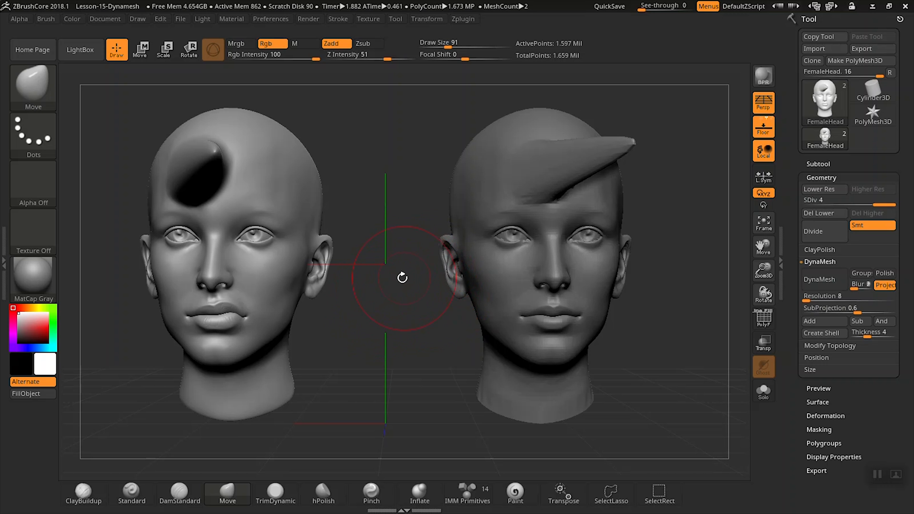
{"action": "mouse_move", "coordinate": [827, 201]}
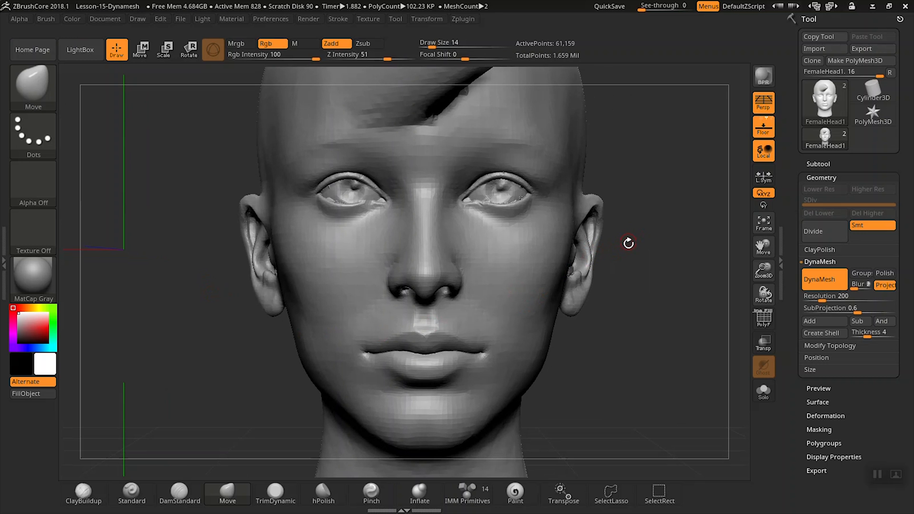
{"action": "mouse_move", "coordinate": [593, 244]}
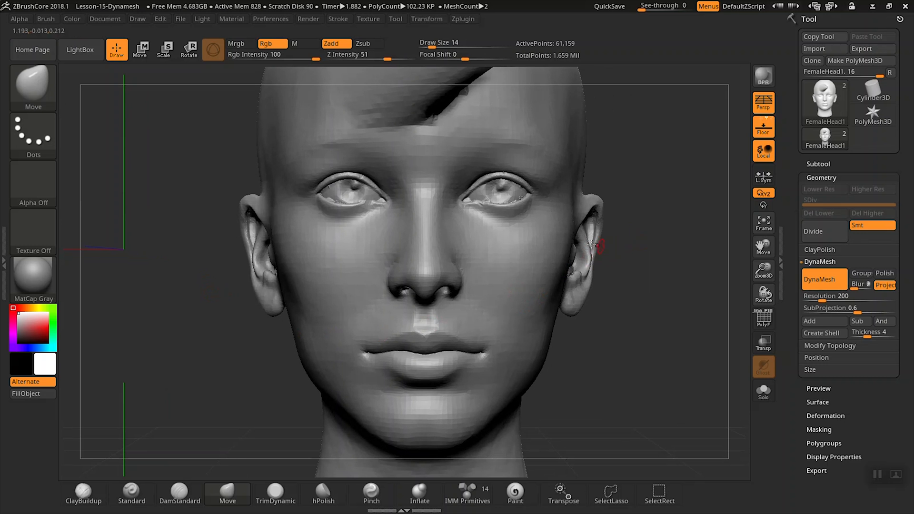
{"action": "left_click", "coordinate": [179, 497]}
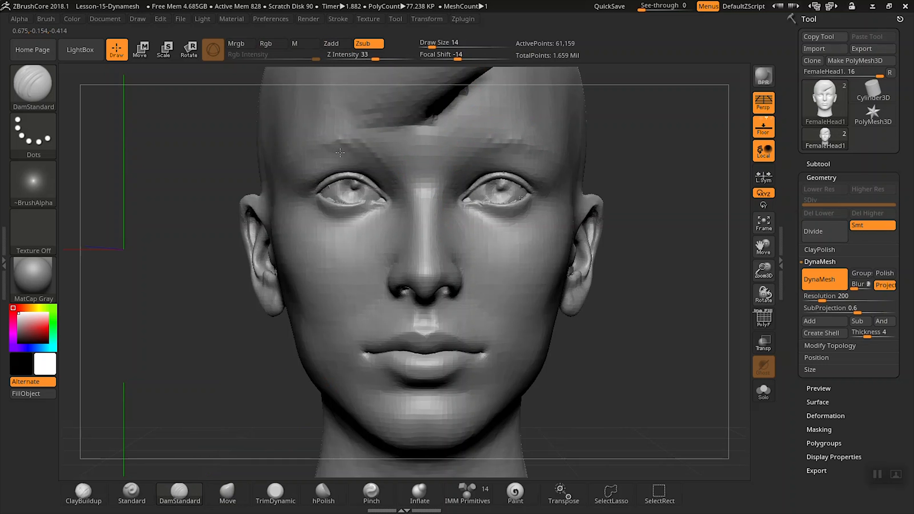
{"action": "mouse_move", "coordinate": [387, 157]}
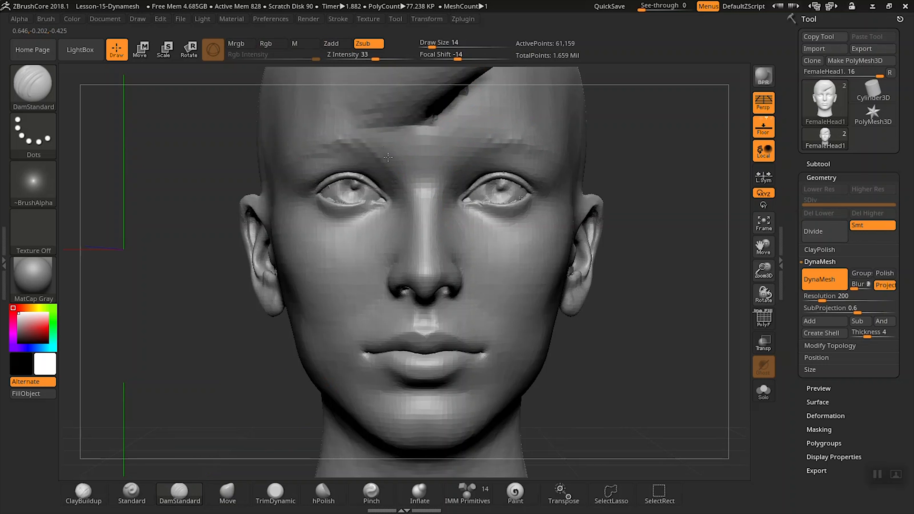
{"action": "mouse_move", "coordinate": [484, 152]}
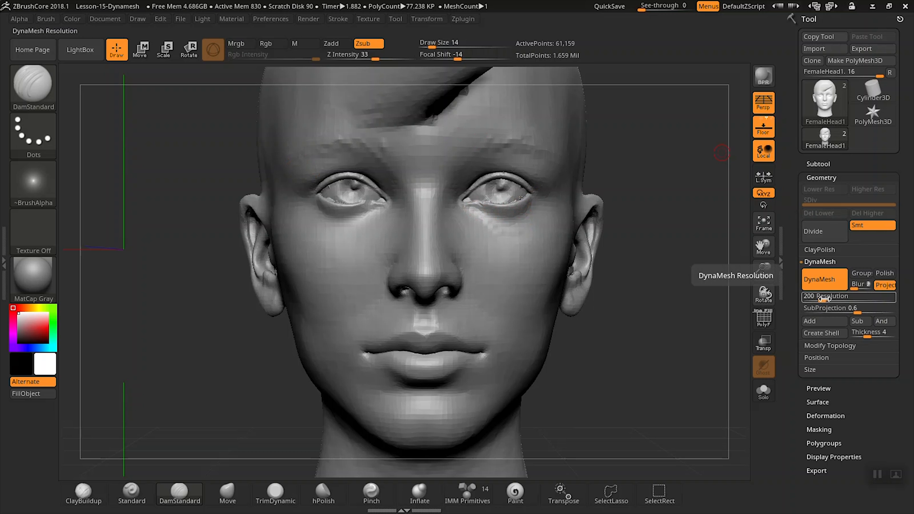
Step: Raise the right head's DynaMesh Resolution from 200 to 416
{"action": "left_click_drag", "start_coordinate": [821, 296], "coordinate": [851, 296]}
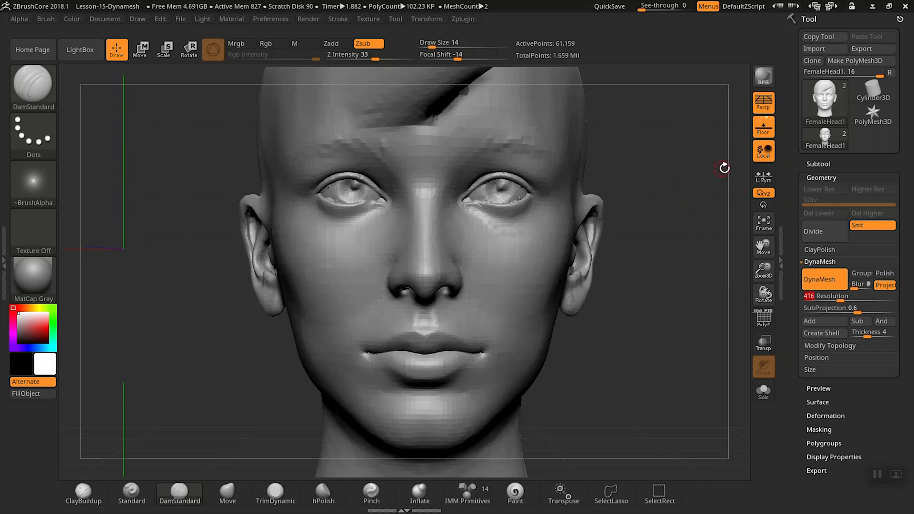
{"action": "mouse_move", "coordinate": [669, 149]}
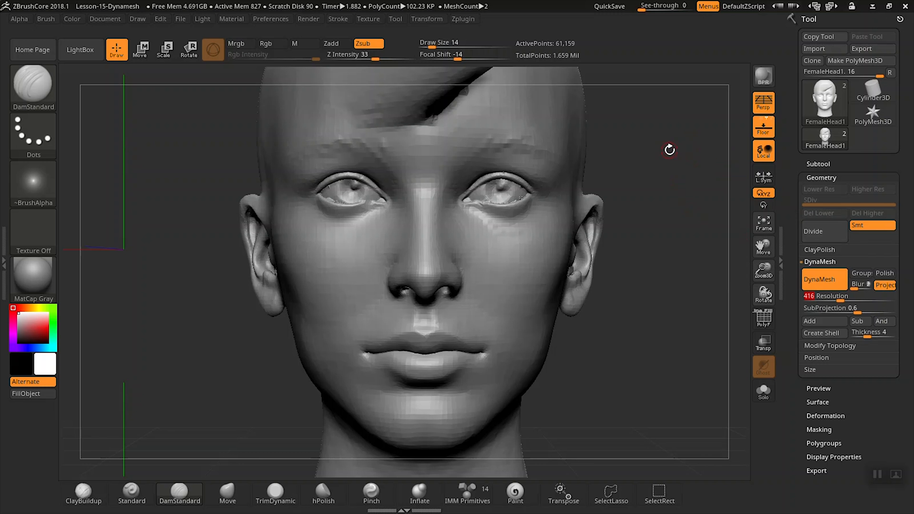